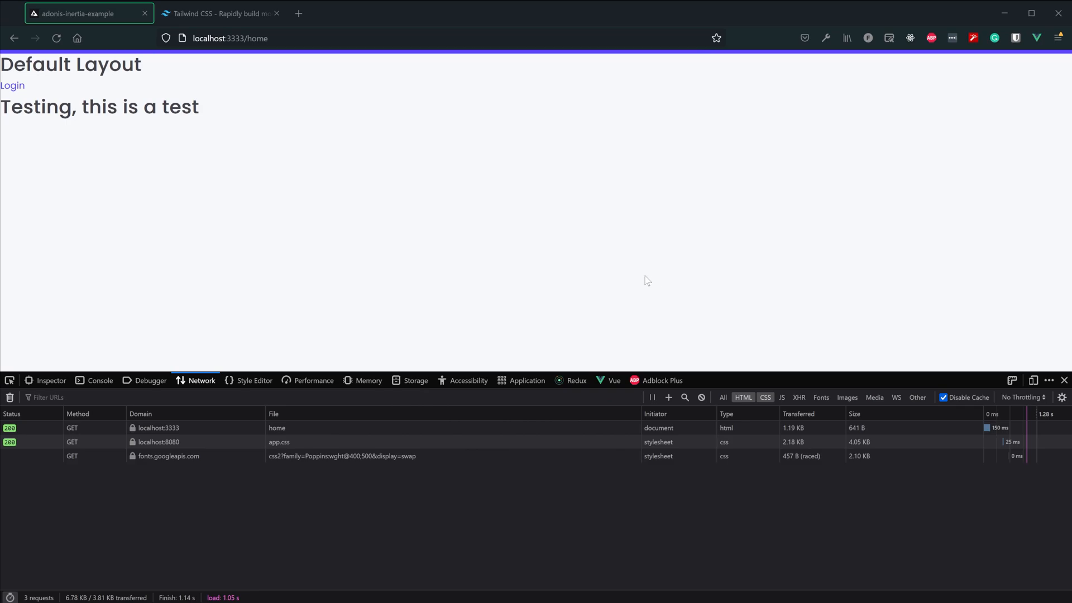
mouse_move(588, 282)
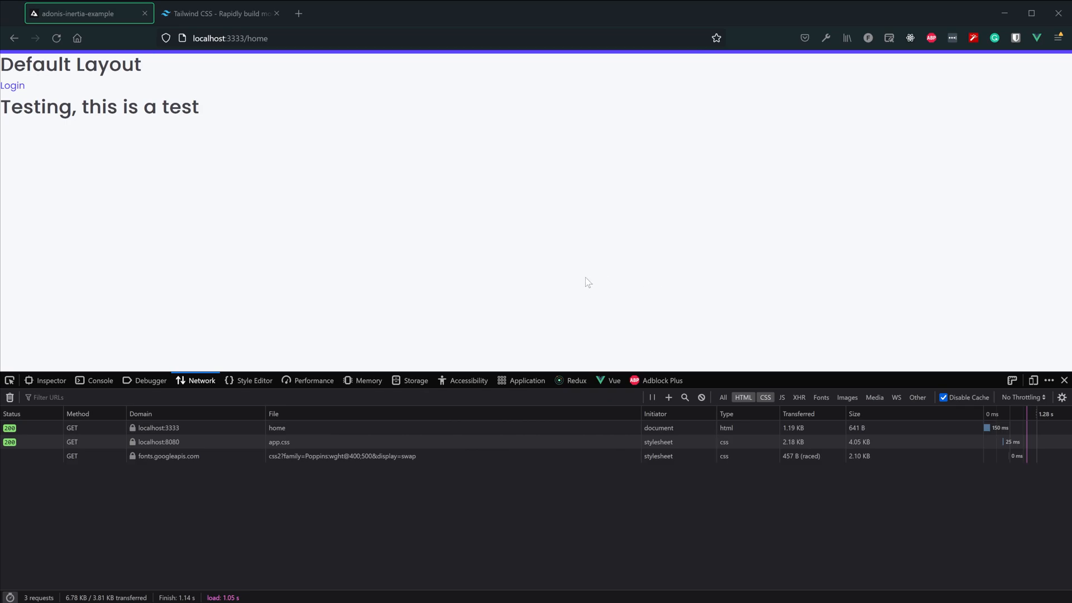
mouse_move(515, 261)
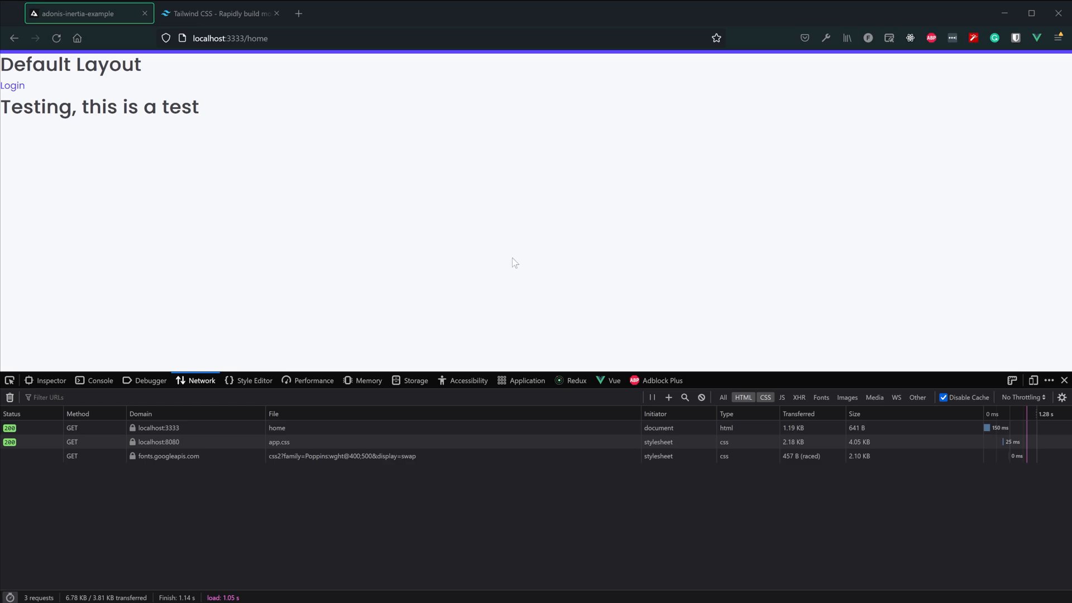
mouse_move(489, 264)
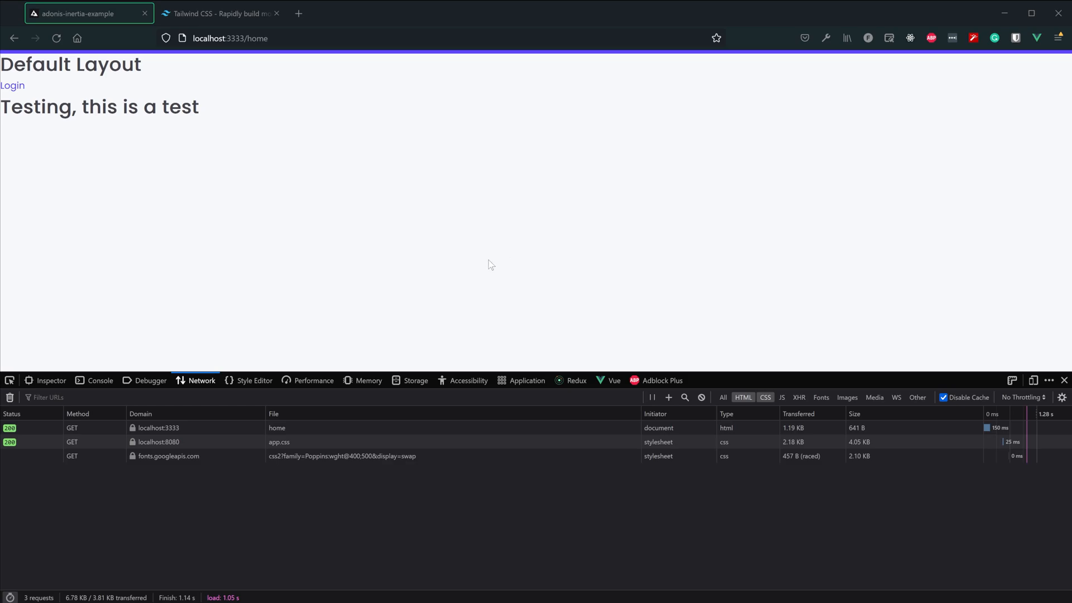
- Switch Firefox to the Tailwind CSS website tab
click(221, 13)
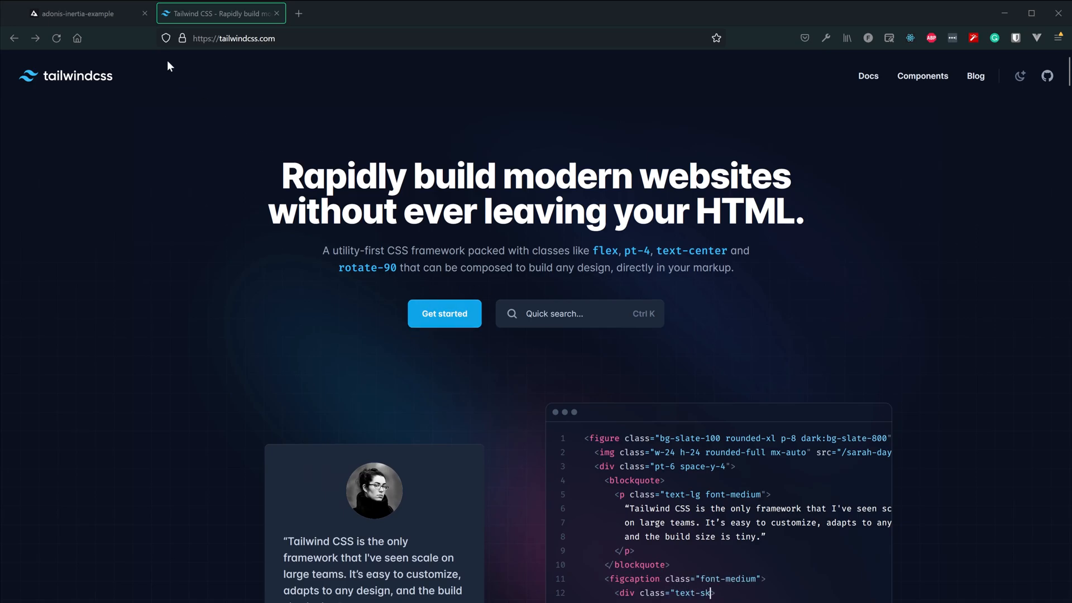
- Switch Firefox back to the adonis-inertia-example app at localhost:3333/home
click(78, 13)
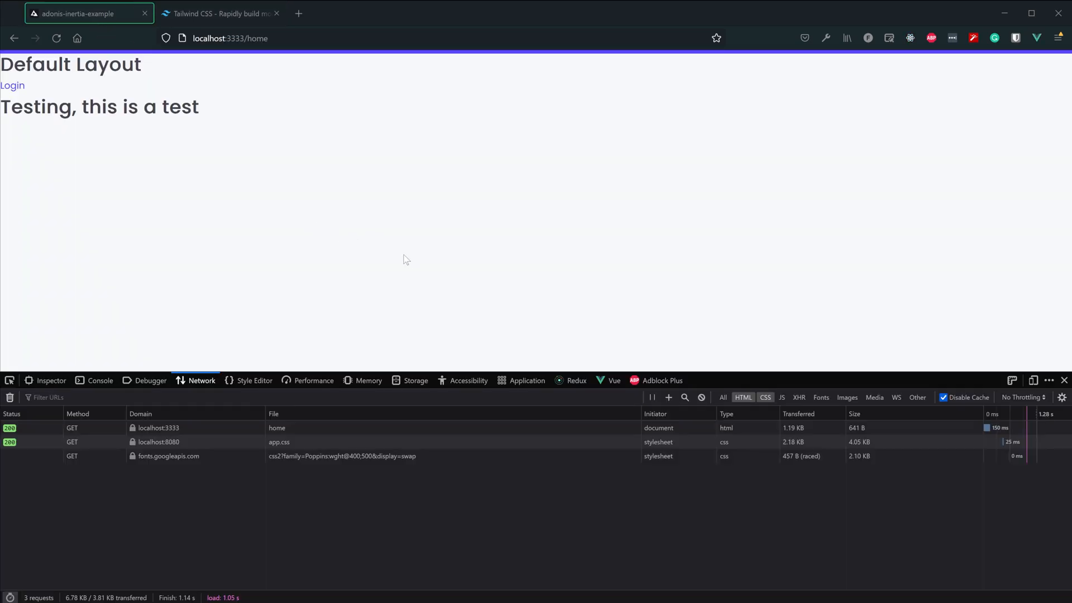
mouse_move(396, 259)
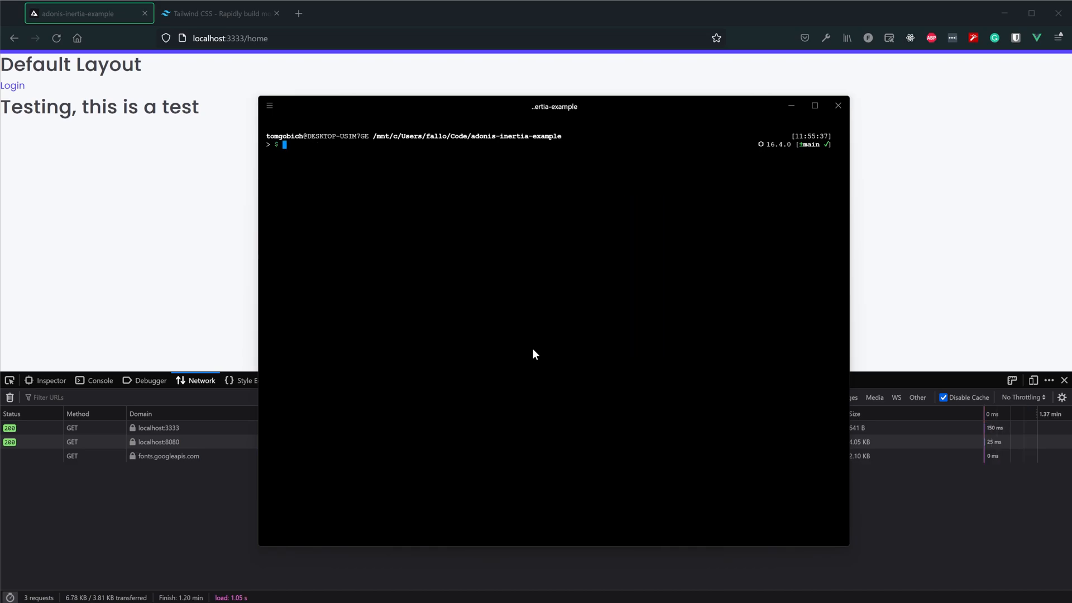
- Install postcss-loader and tailwindcss as dev dependencies with npm i -D
text(npm i -D)
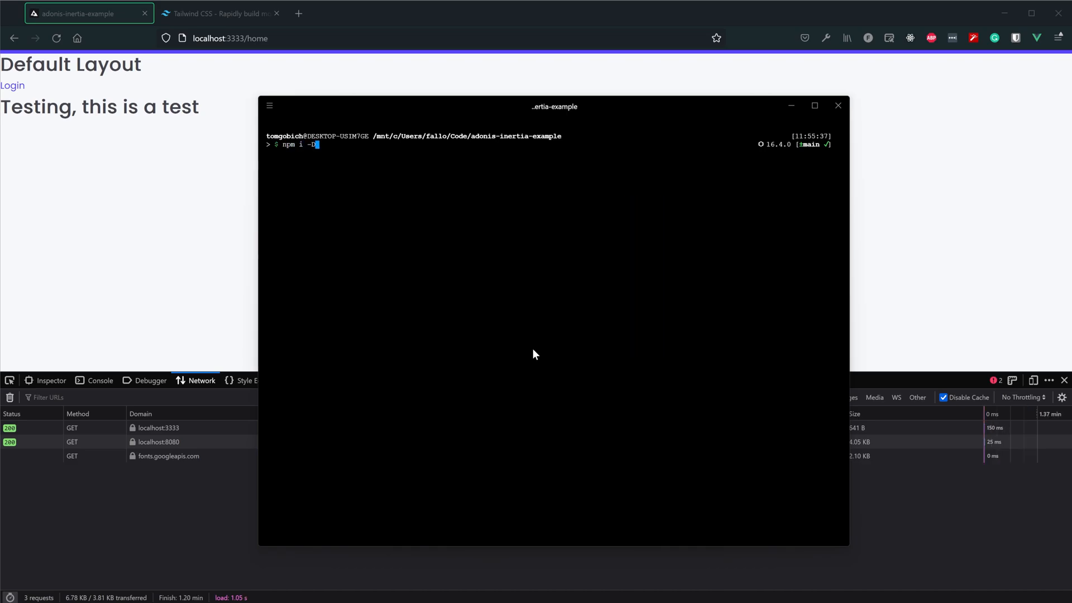
text(postcss)
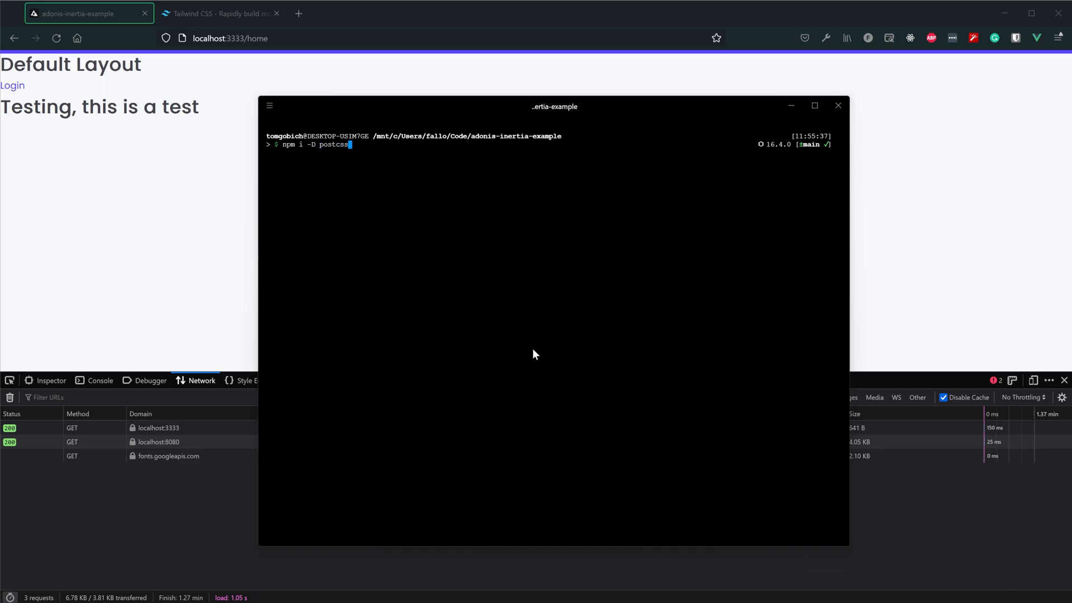
text(-loader tailw)
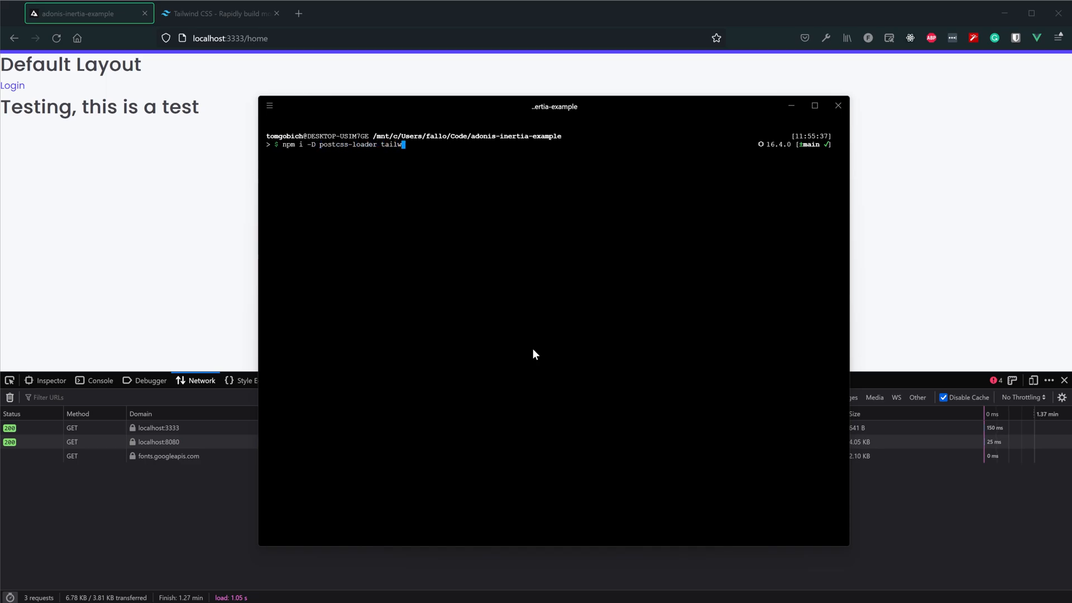
text(indcss)
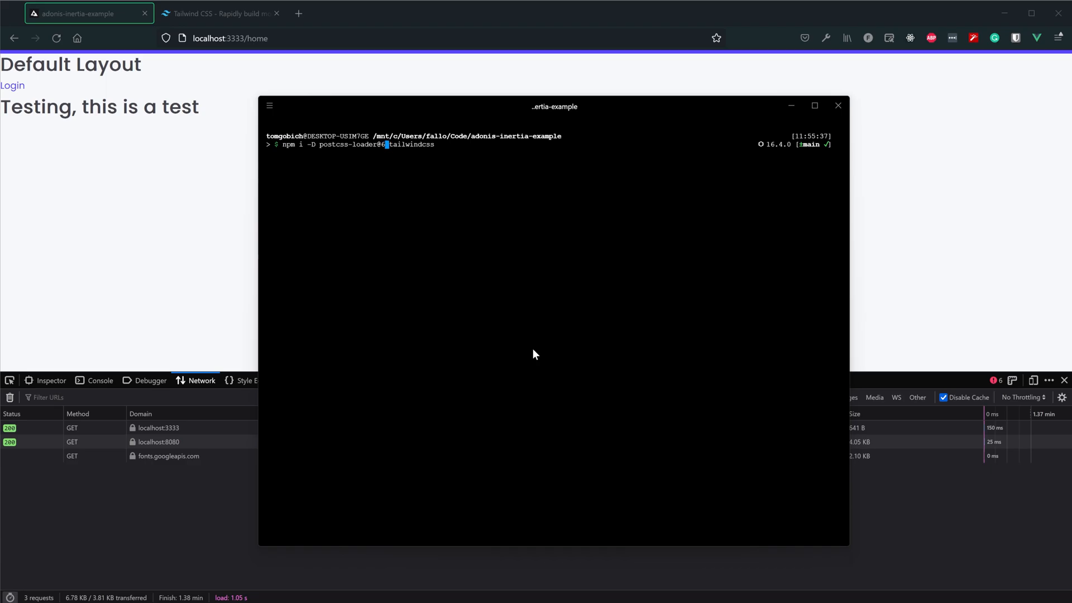
key(Enter)
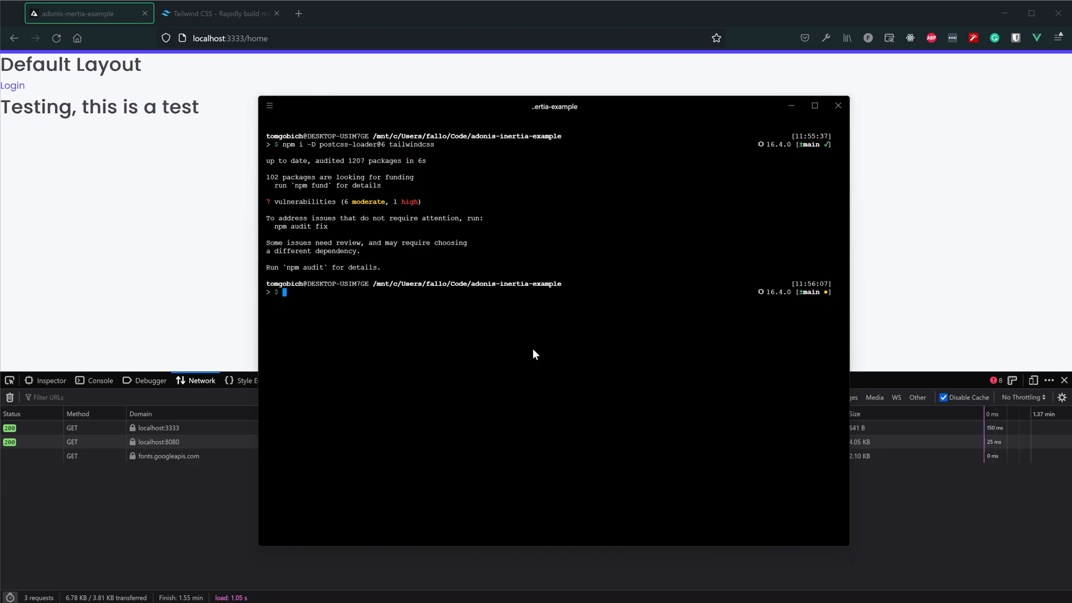
- Generate tailwind.config.js with npx tailwindcss init
text(npx tailwindcss)
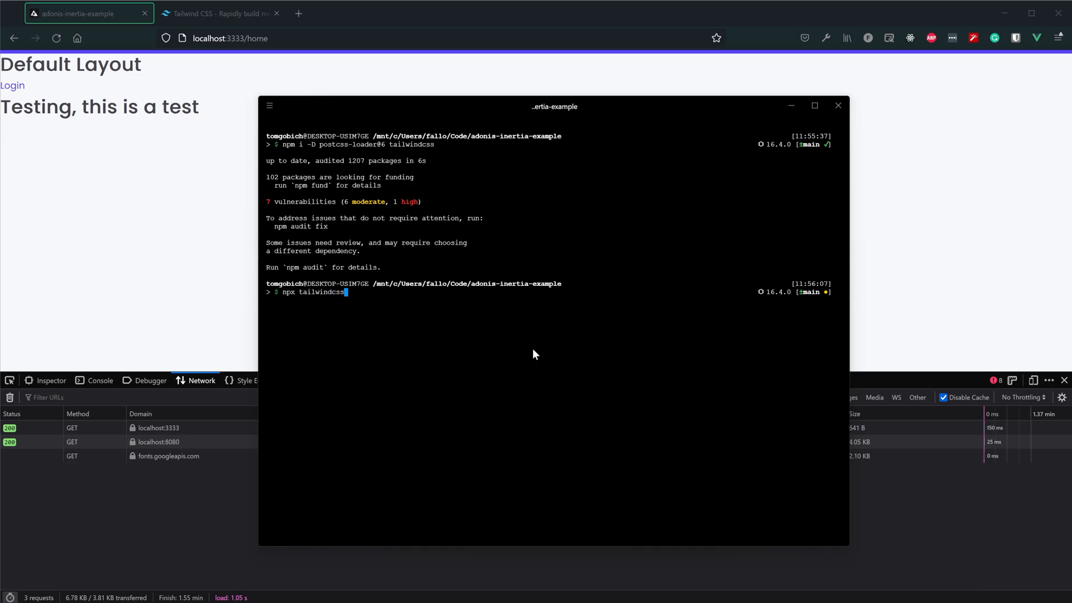
text(init)
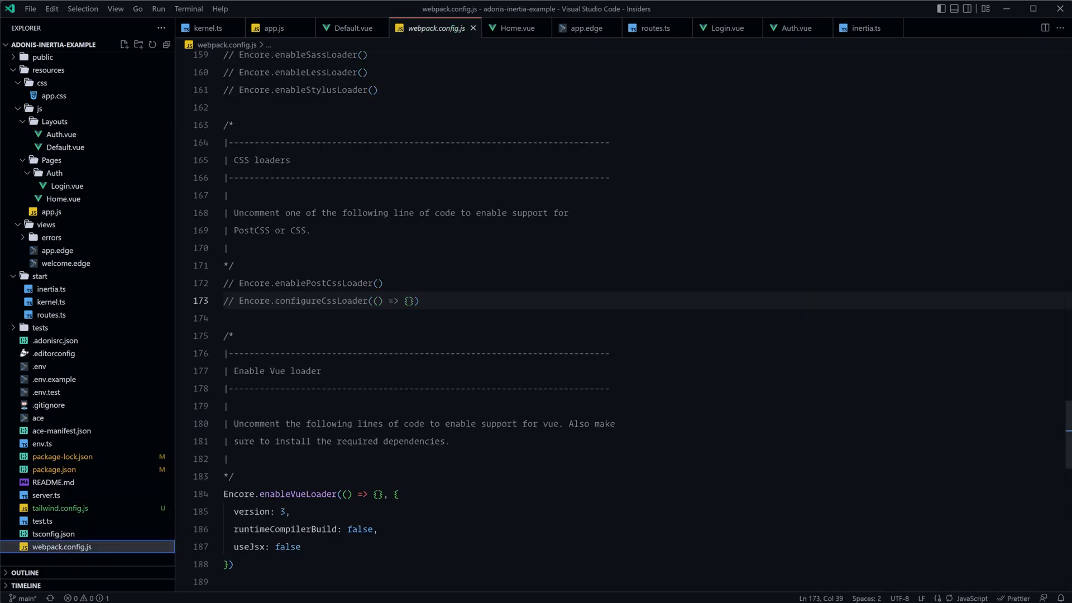
- Uncomment Encore.enablePostCssLoader() in webpack.config.js
click(382, 284)
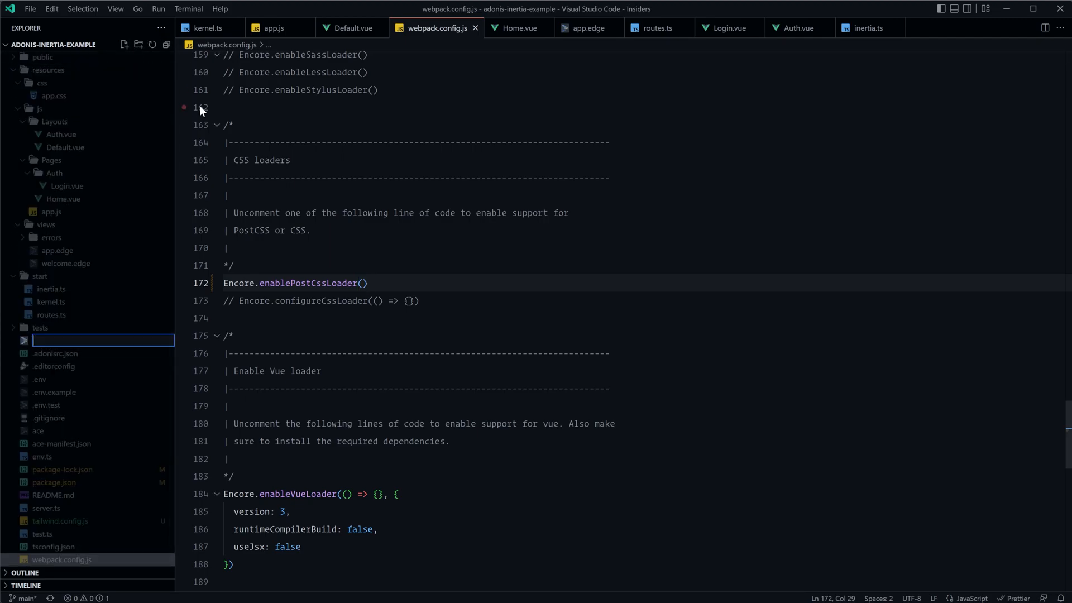
- Create postcss.config.js exporting plugins [require('tailwindcss')] and save it
text(postcss.config.)
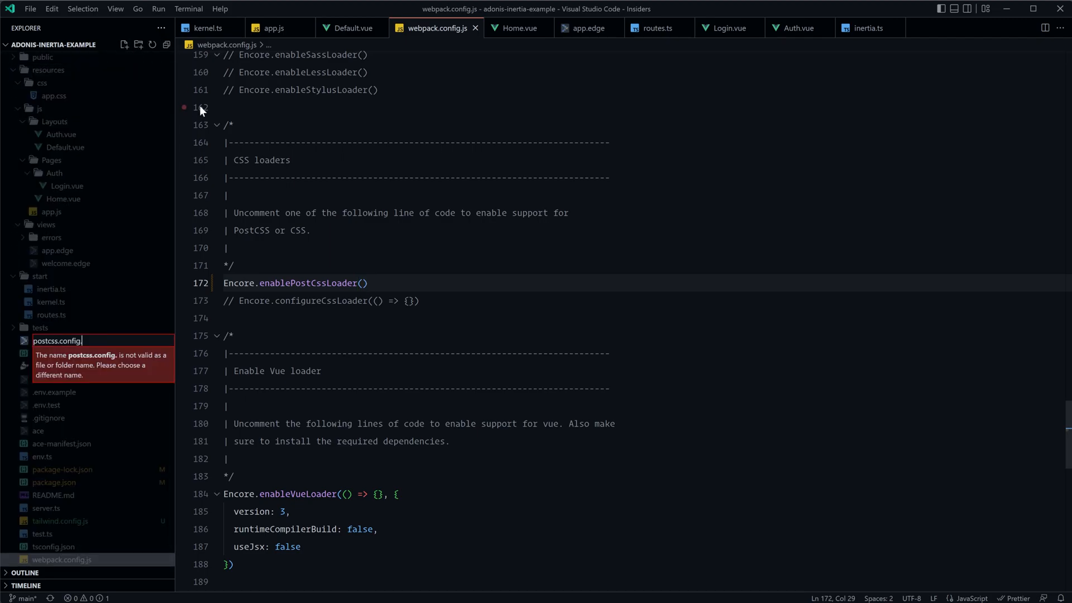
key(Enter)
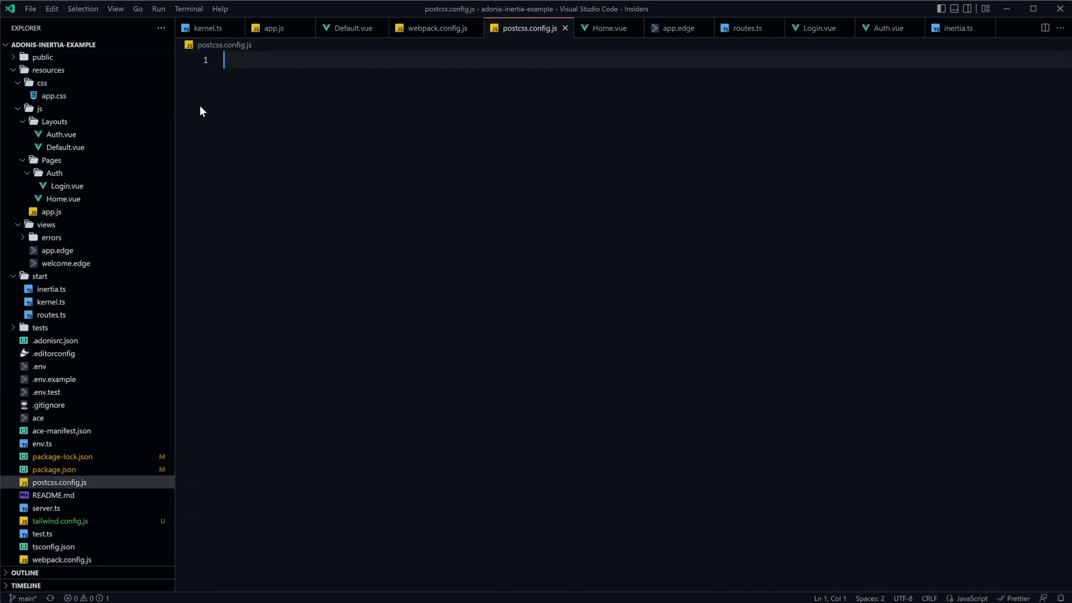
text(module.export)
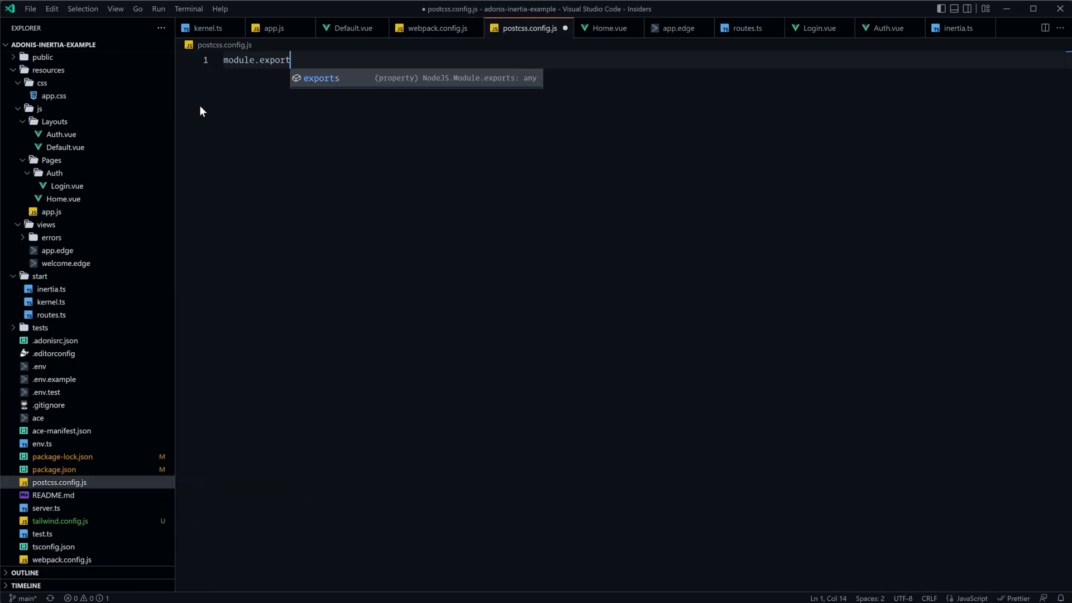
text(s = {)
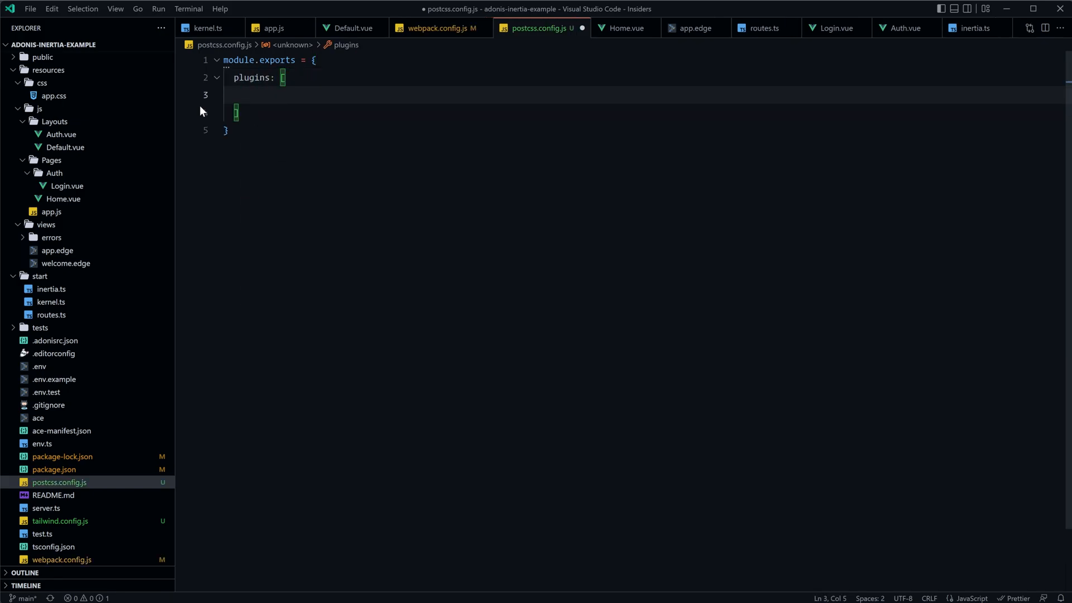
text(require('tailwindcss')()
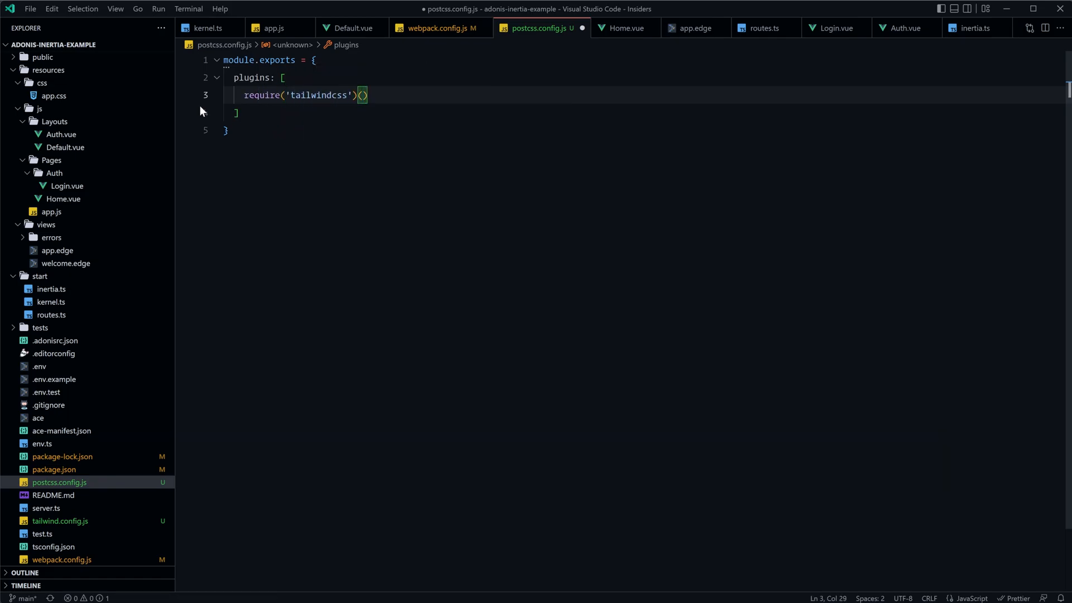
key(Ctrl+s)
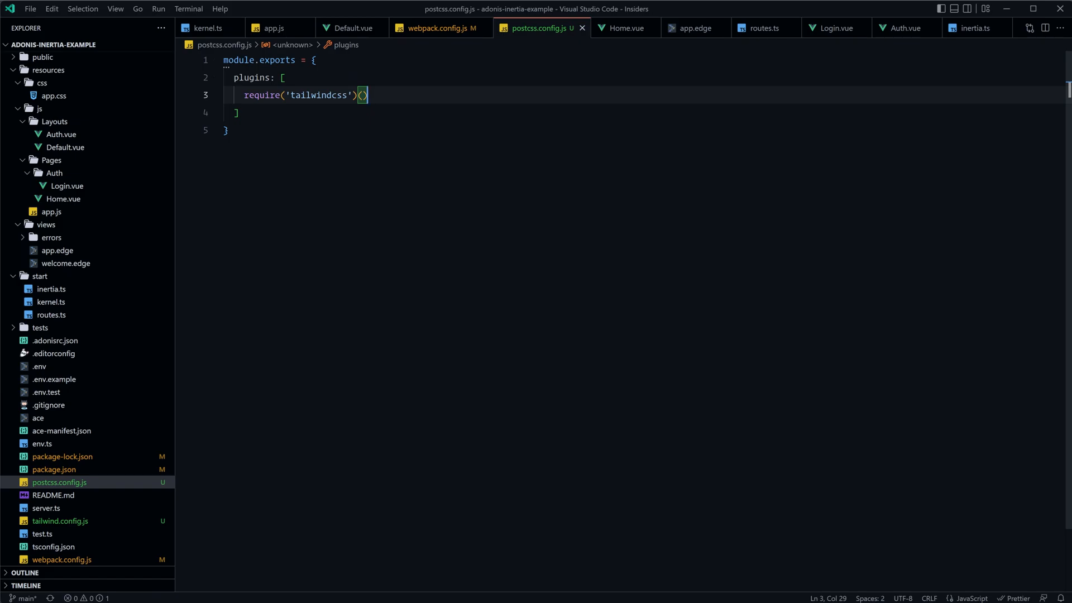
click(60, 520)
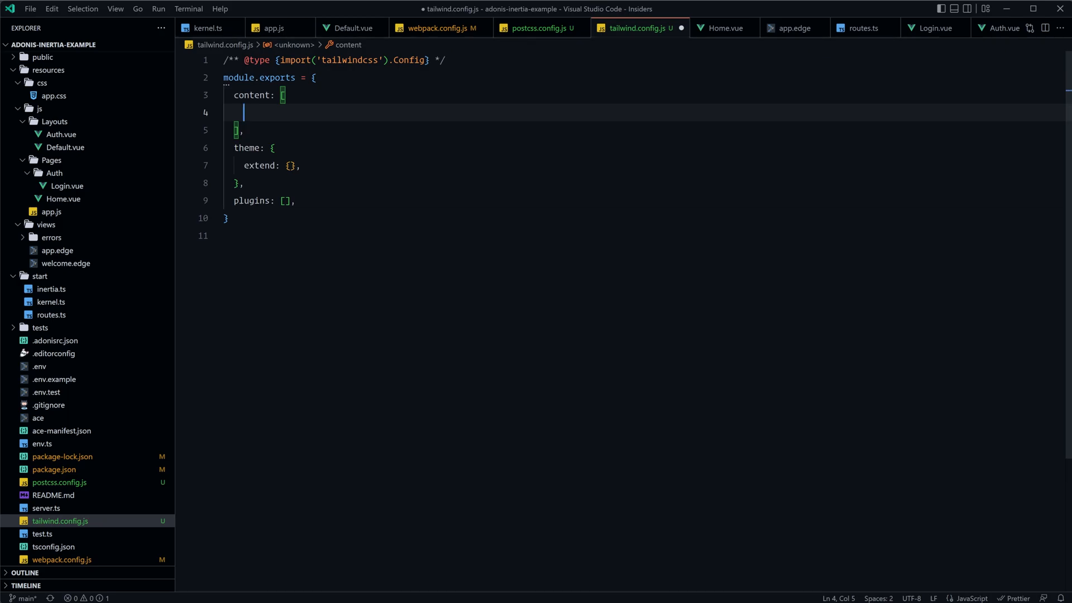
- Set Tailwind content to './resources/**/*.{edge,js,ts,vue,jsx,tsx}'
text('./)
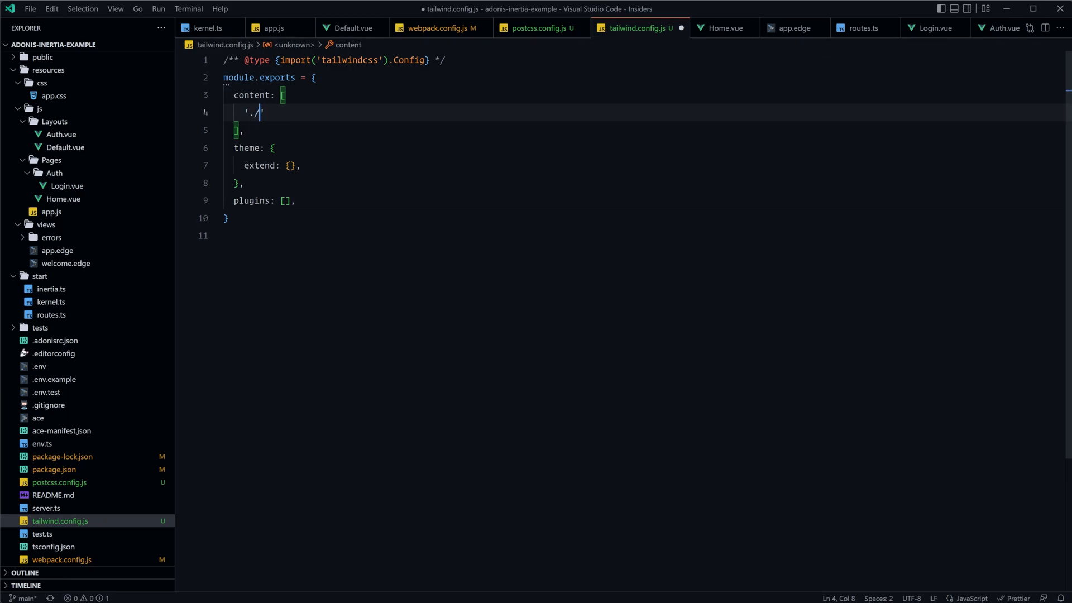
text(resources/)
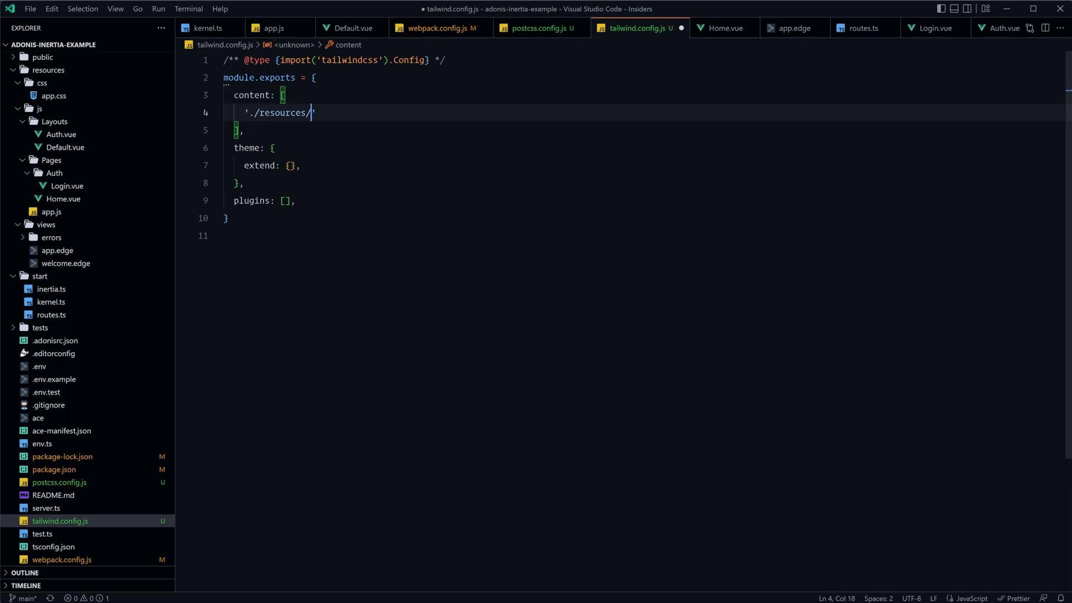
text(**/*.{)
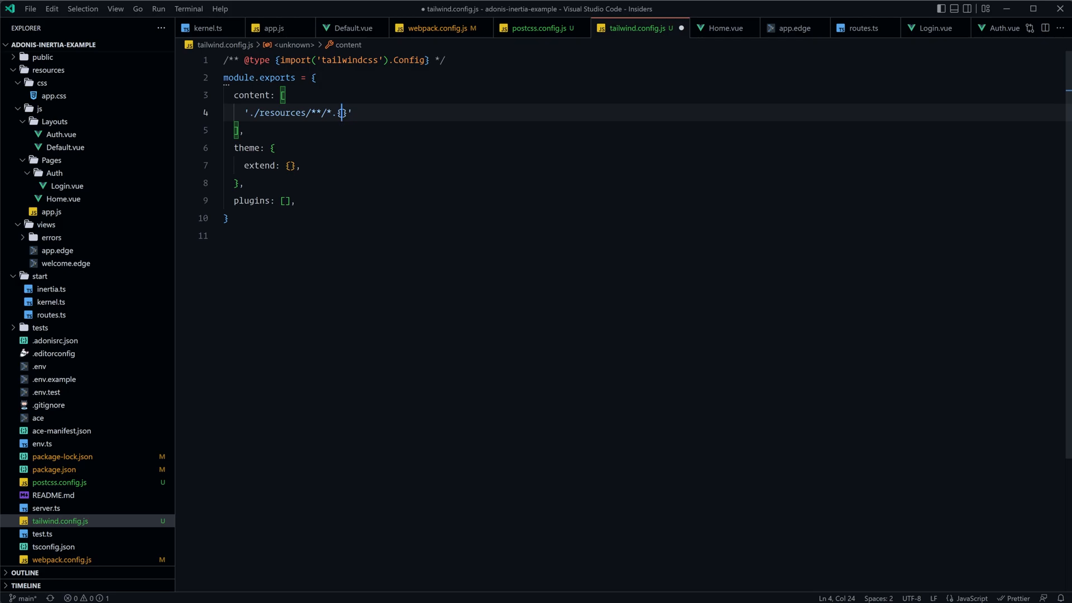
text(edge)
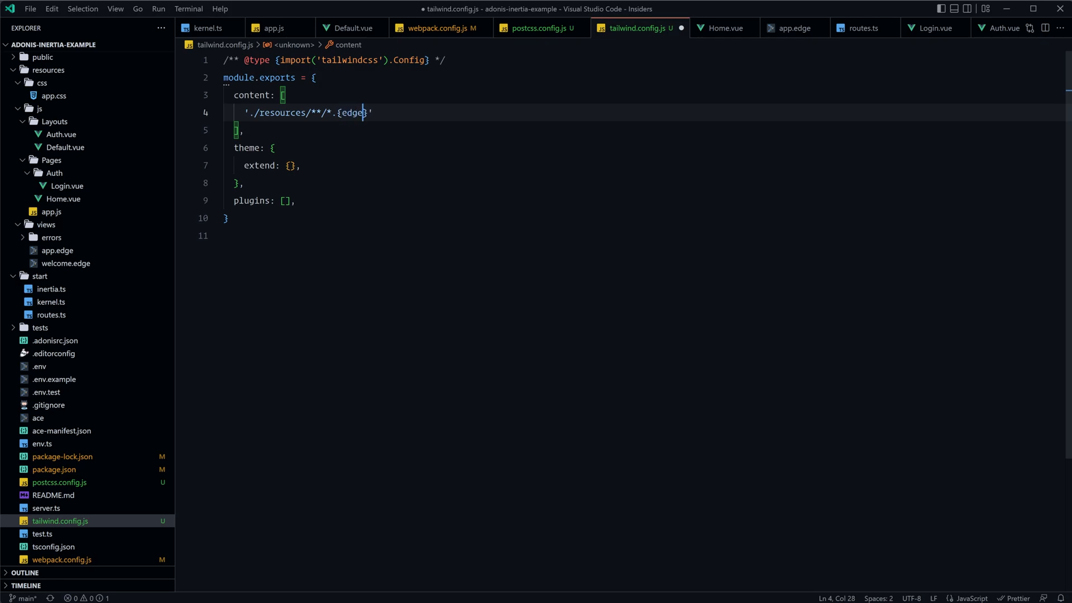
text(,js)
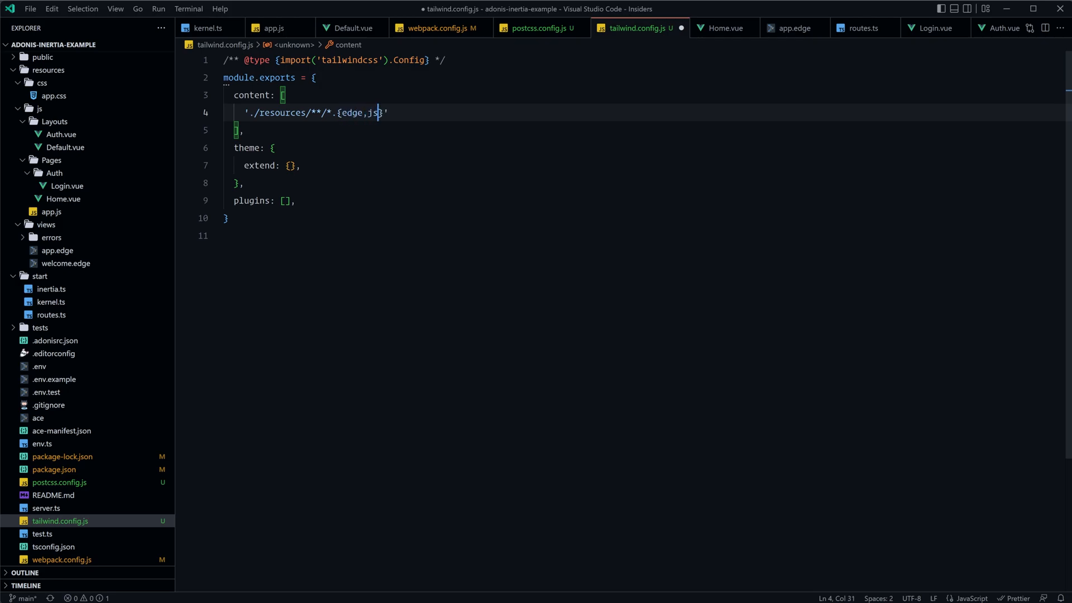
text(,ts,vu)
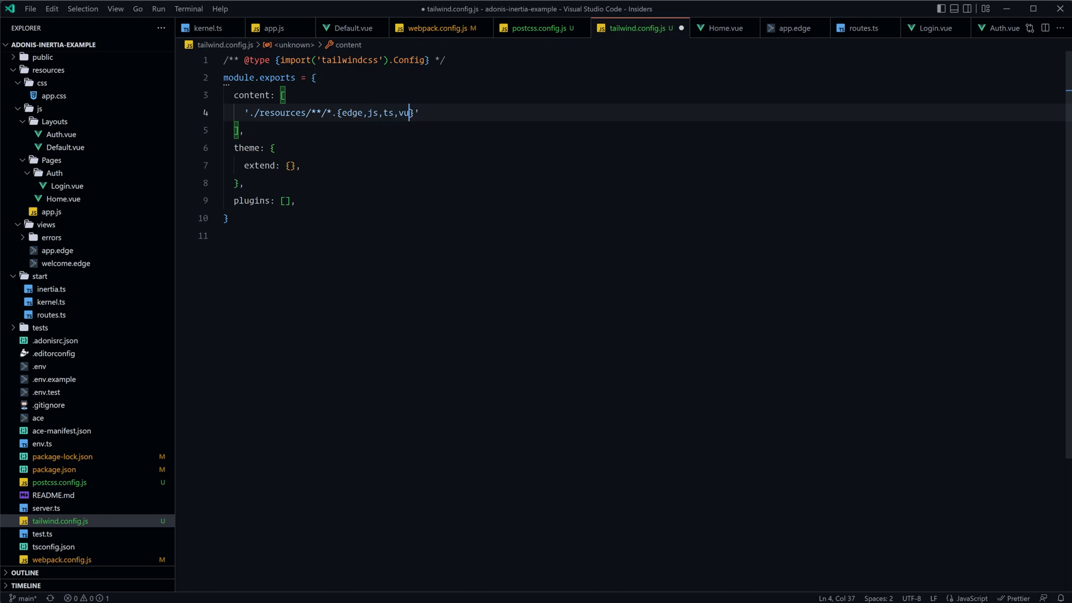
text(e)
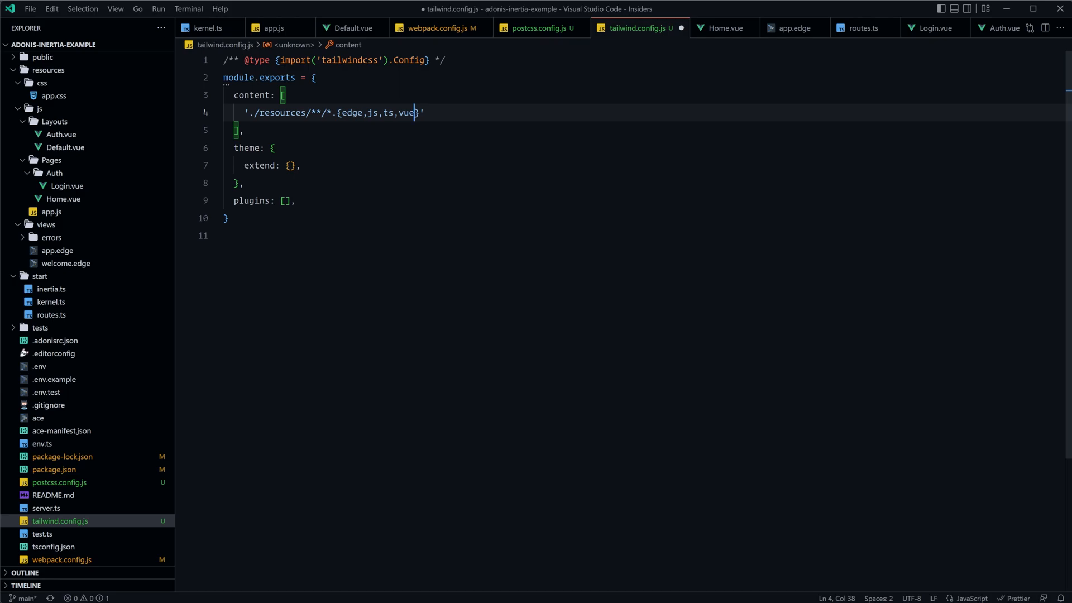
text(,jsx,ts)
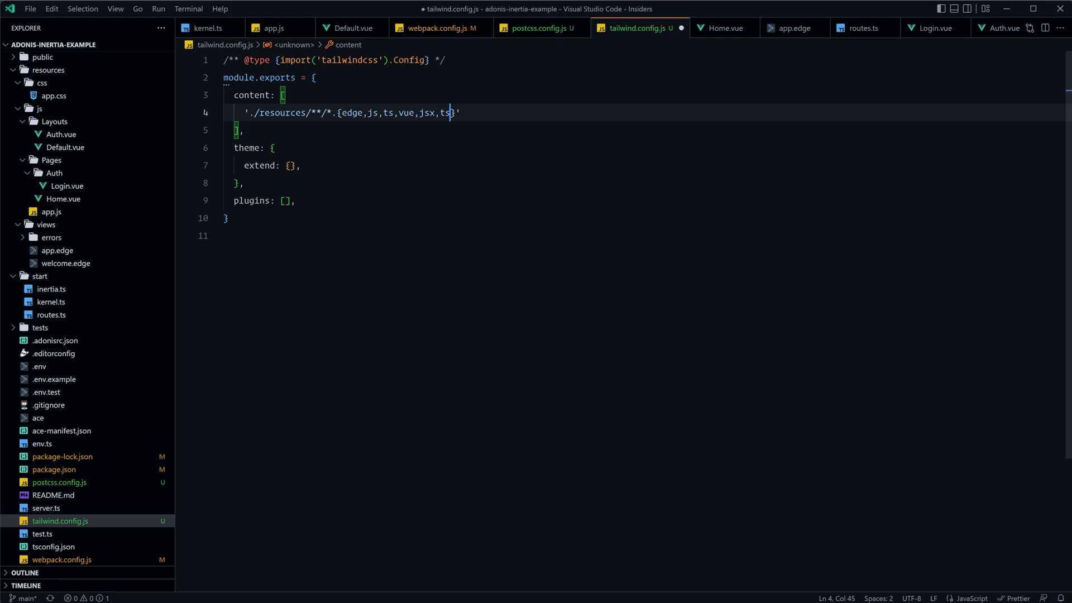
text(x)
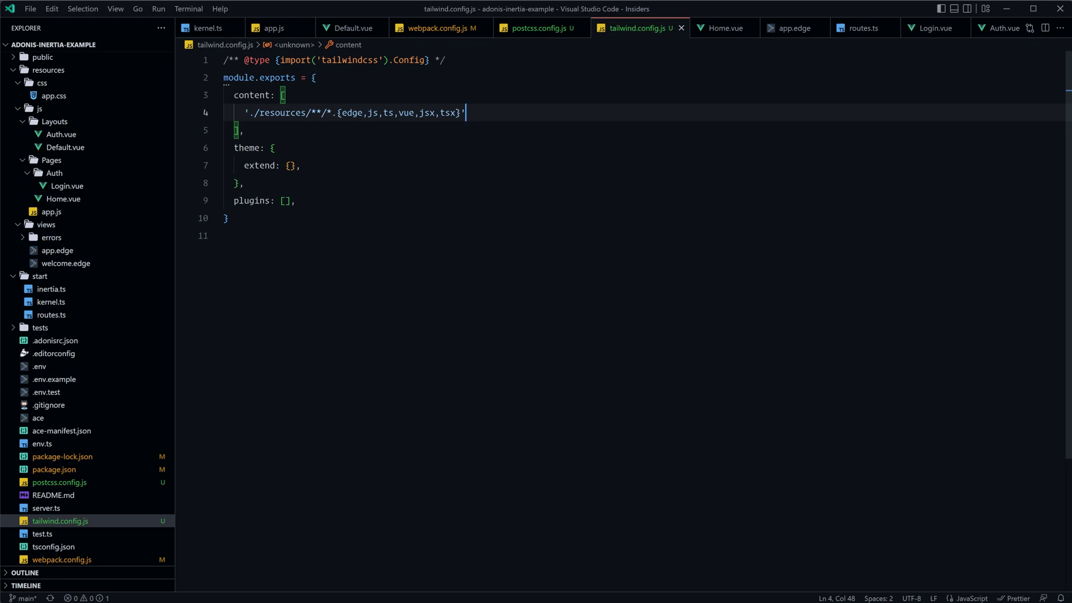
click(54, 96)
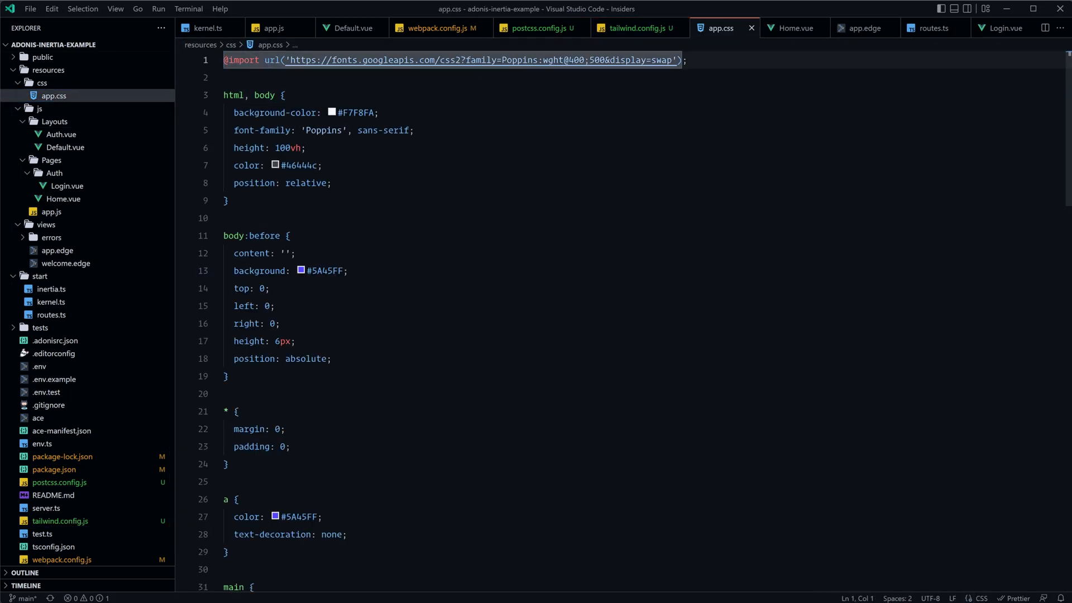
key(Ctrl+a)
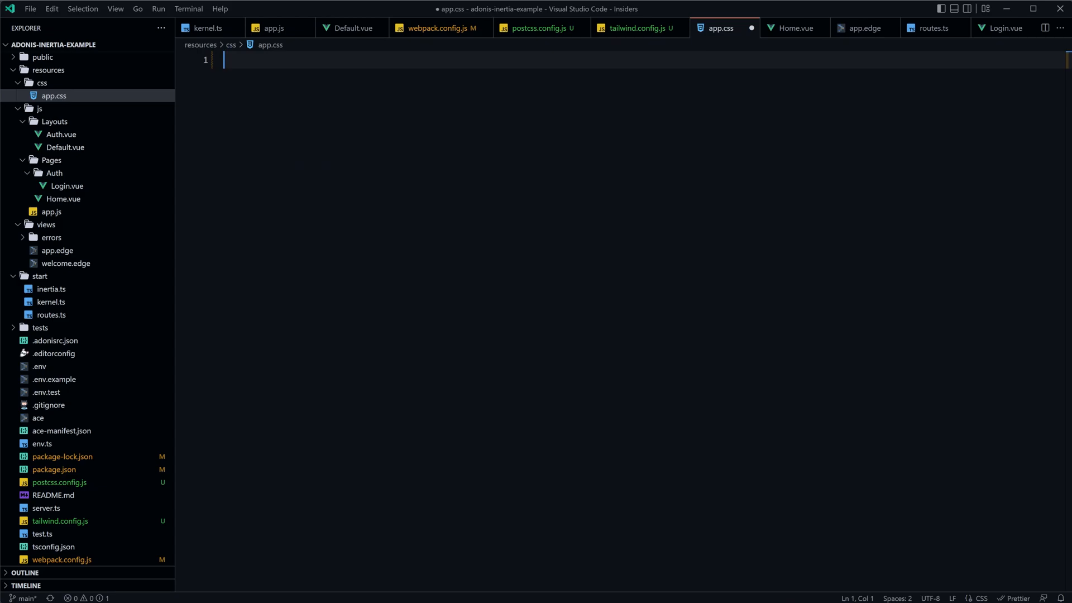
text(@tailwind base)
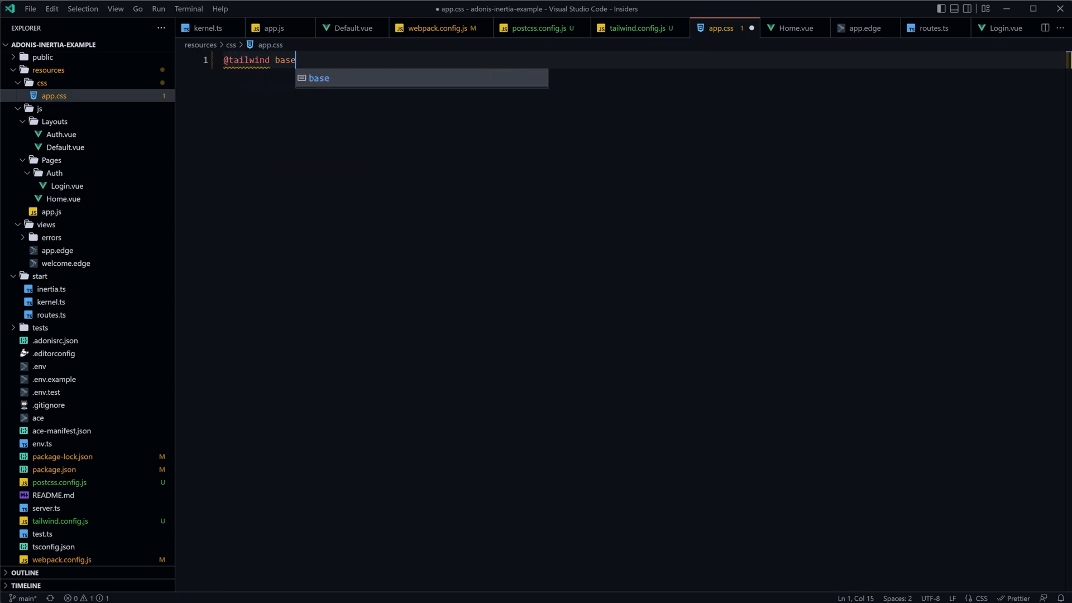
text(;)
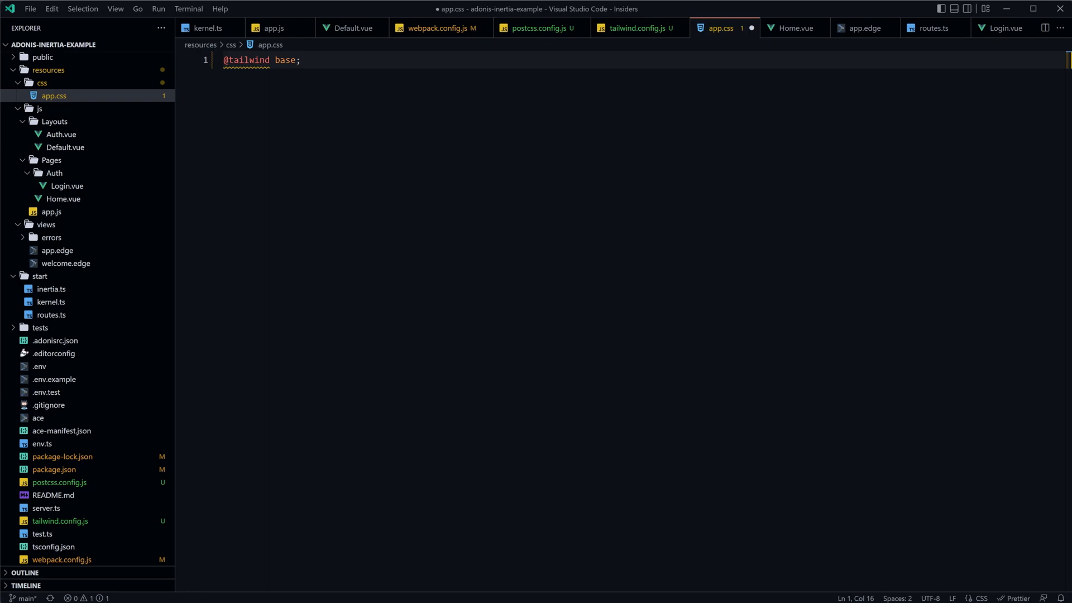
key(Enter)
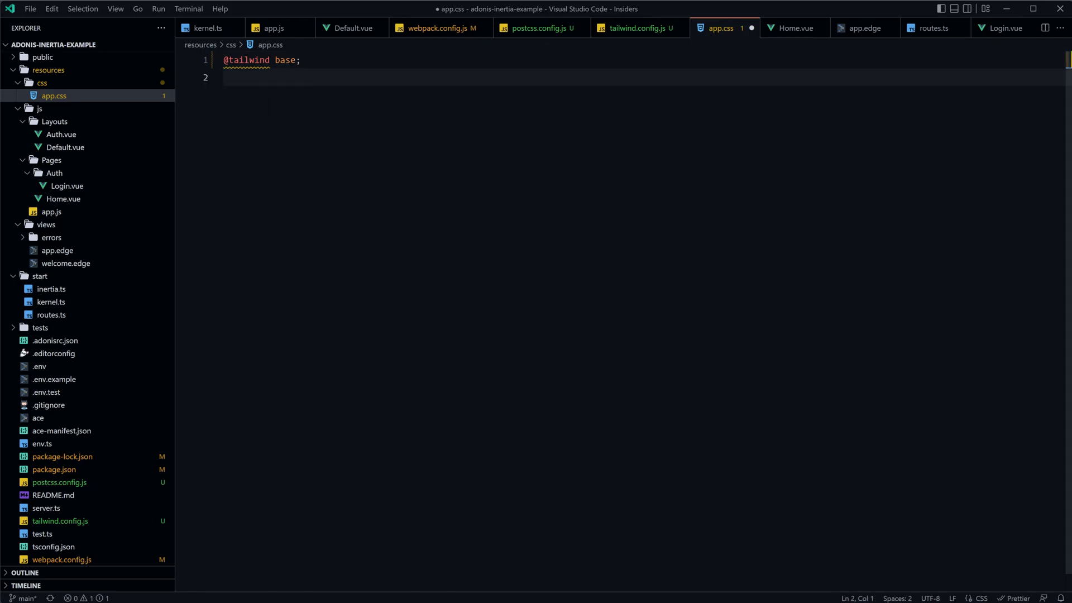
text(@tailwind)
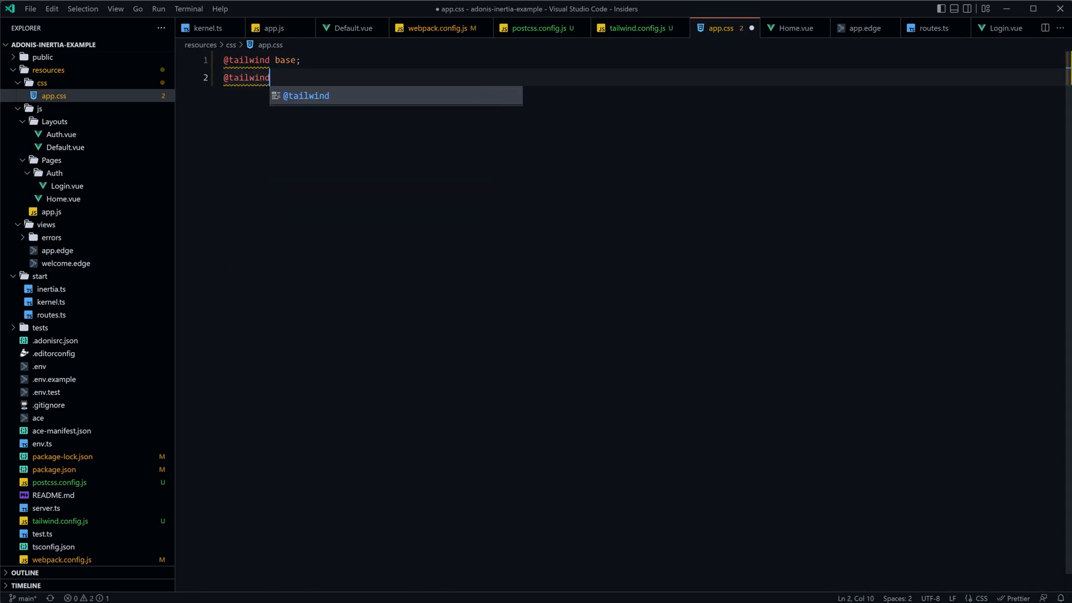
text(components;)
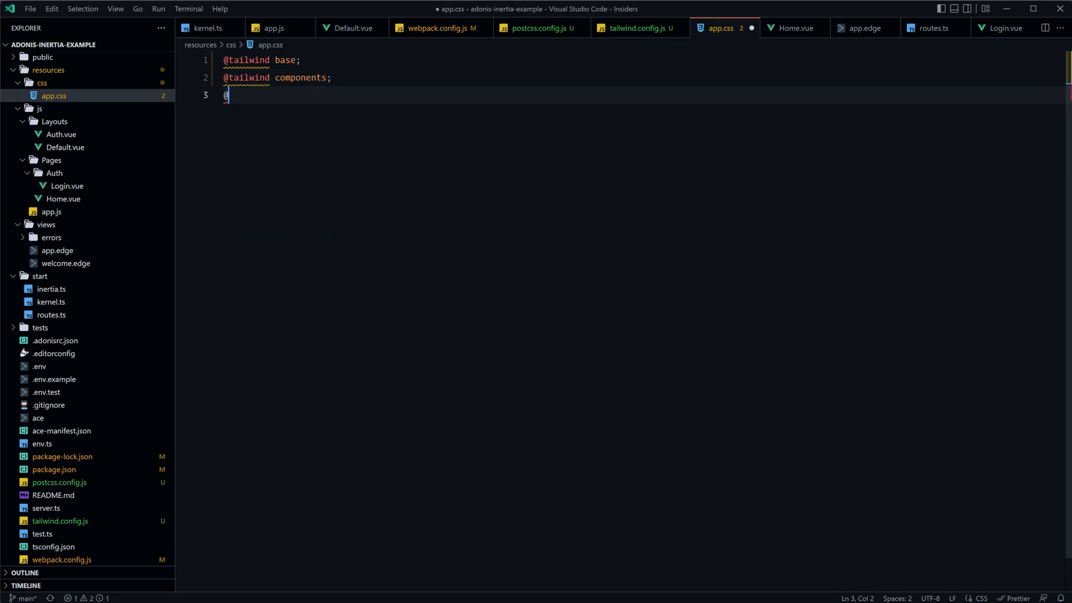
text(@tailwind utilti)
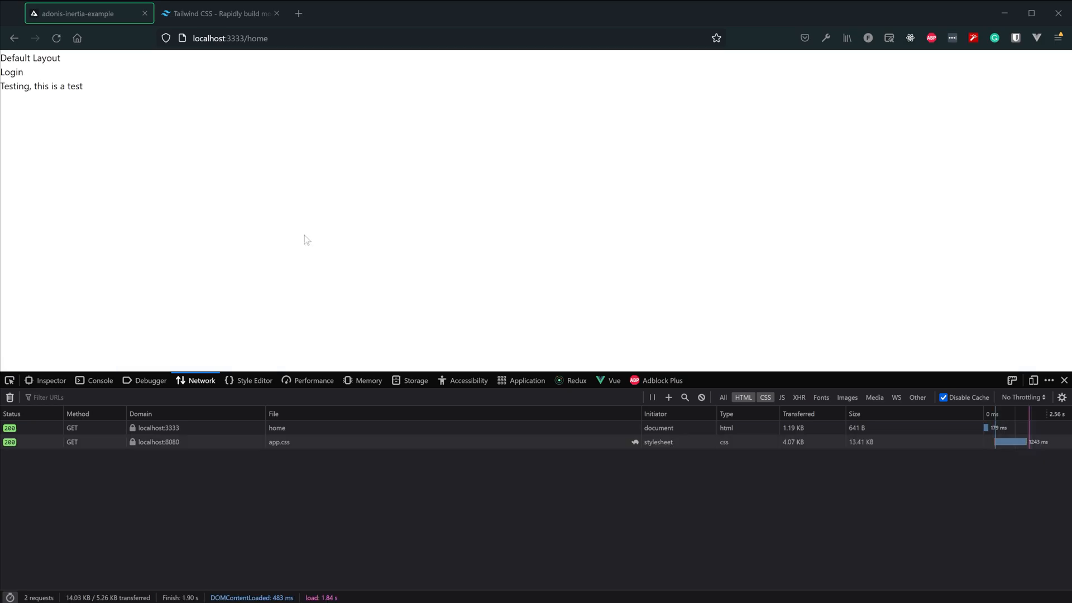
mouse_move(228, 107)
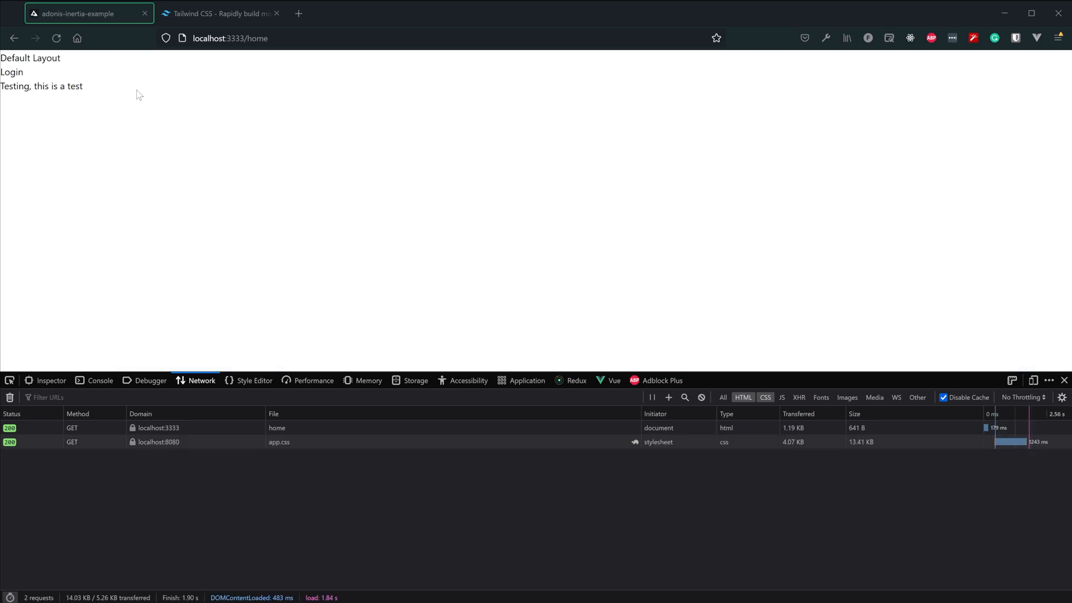
mouse_move(93, 63)
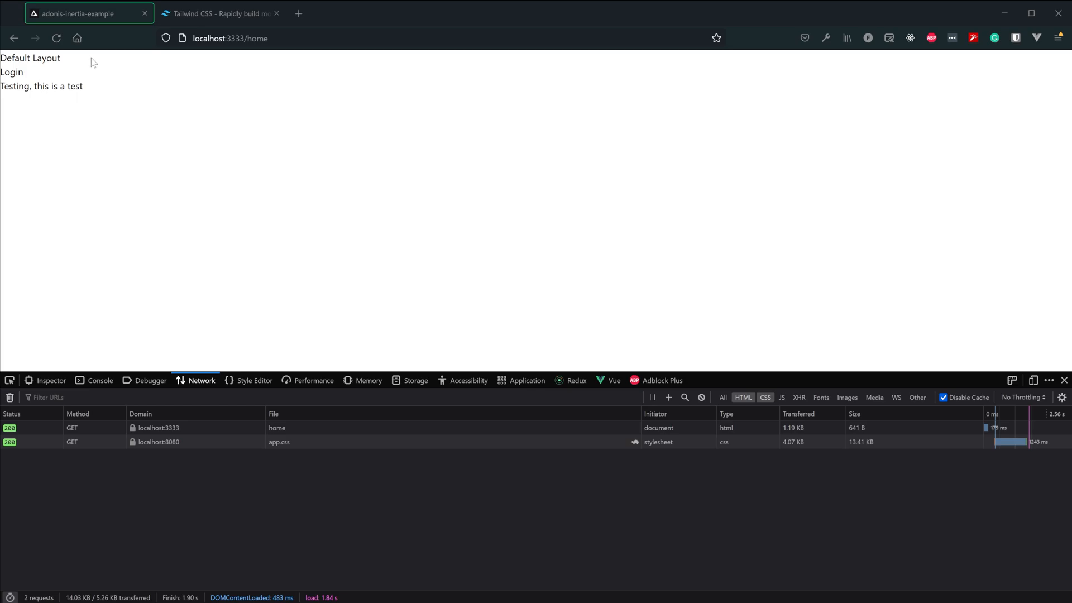
mouse_move(138, 117)
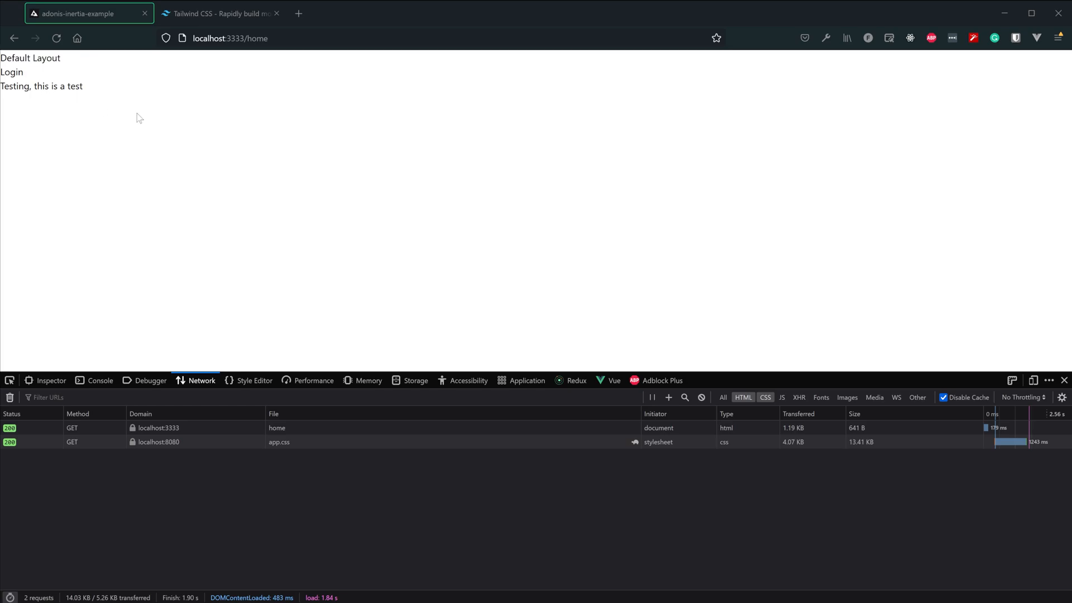
mouse_move(23, 82)
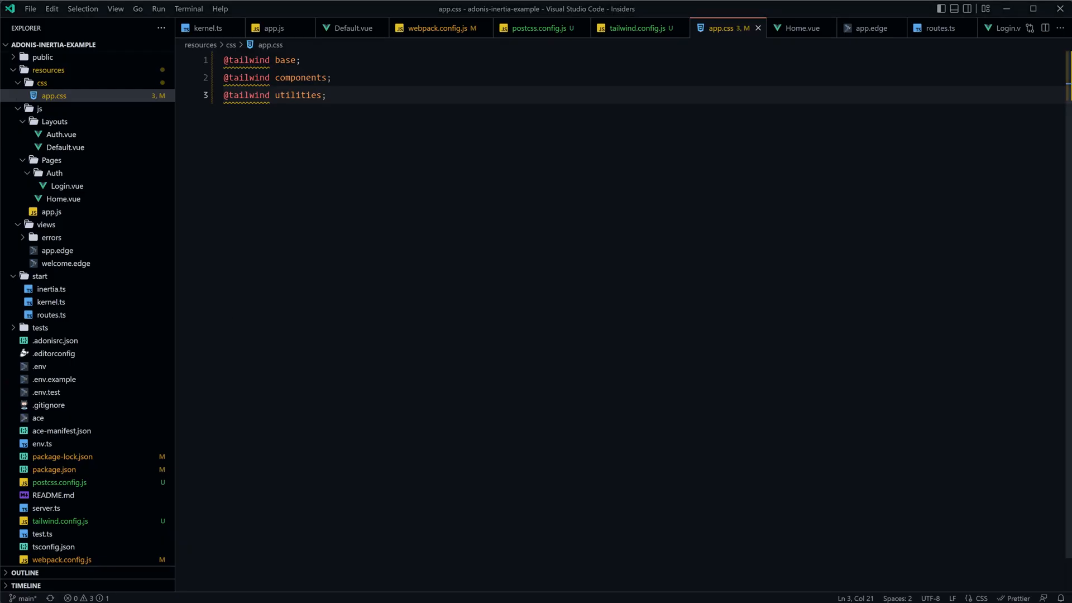
- Add class="text-red-500" to the Testing <h1> in Pages/Home.vue
click(63, 198)
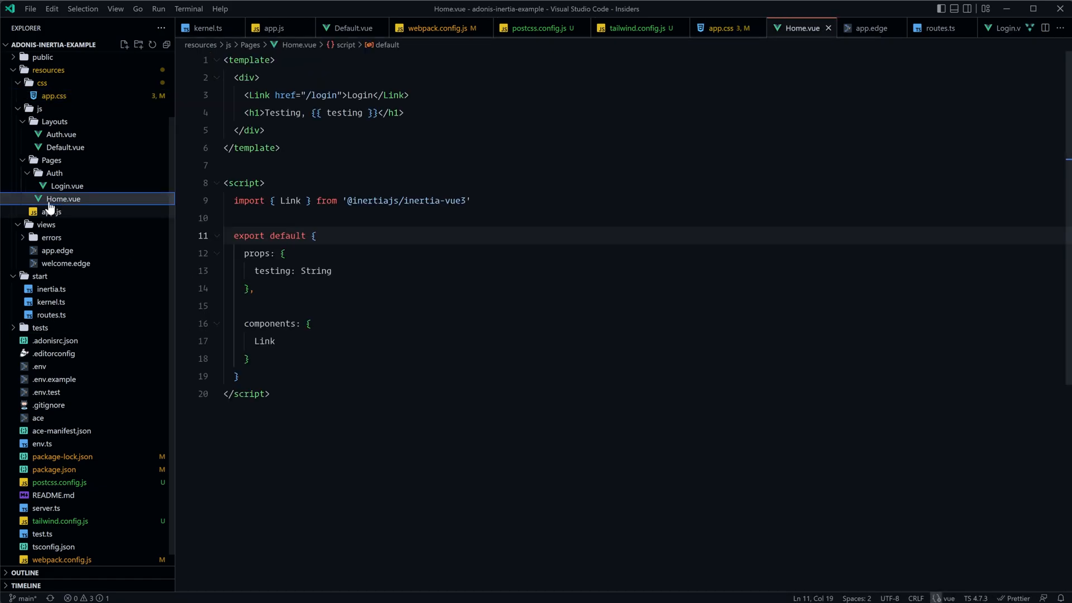
click(253, 112)
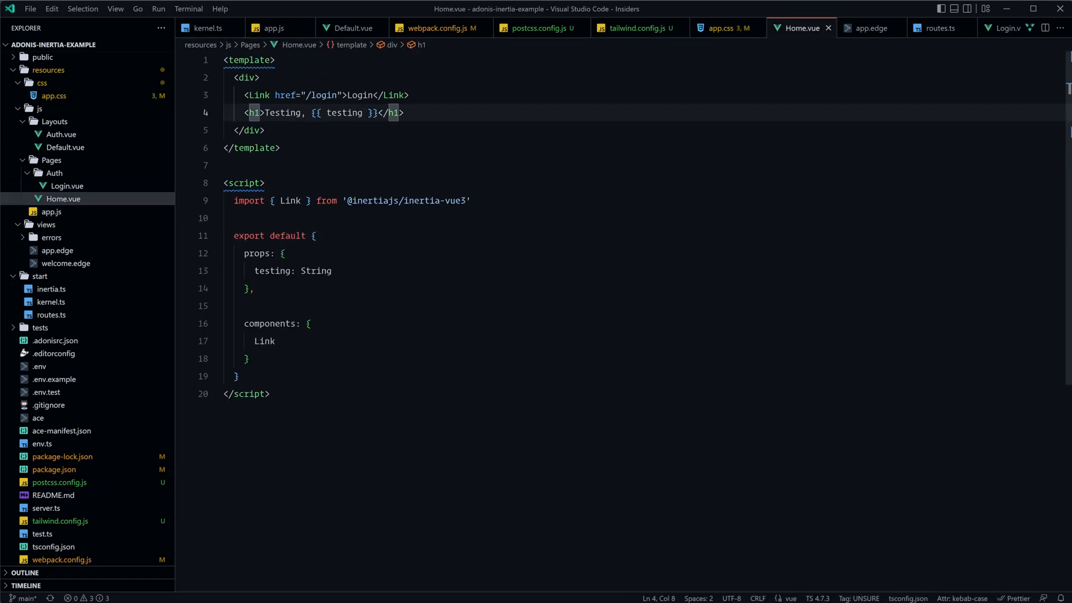
text(class="")
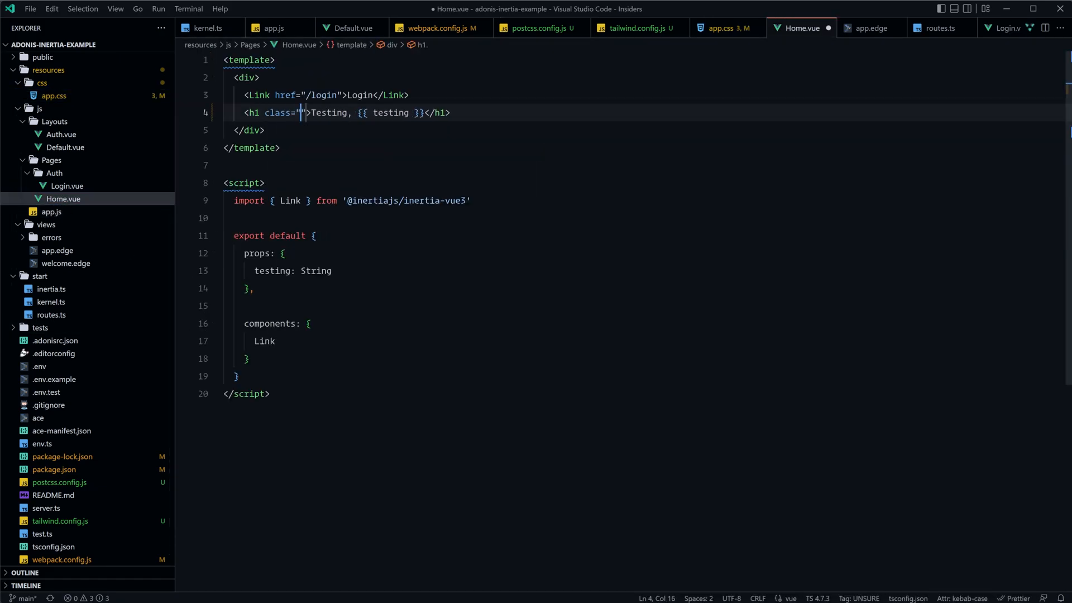
text(text-red-500)
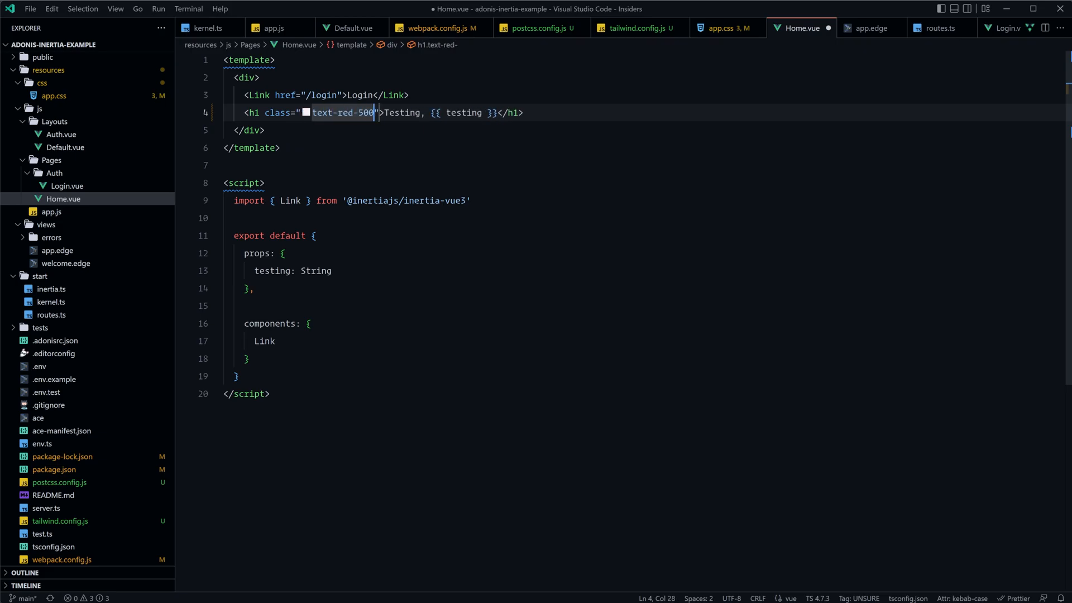